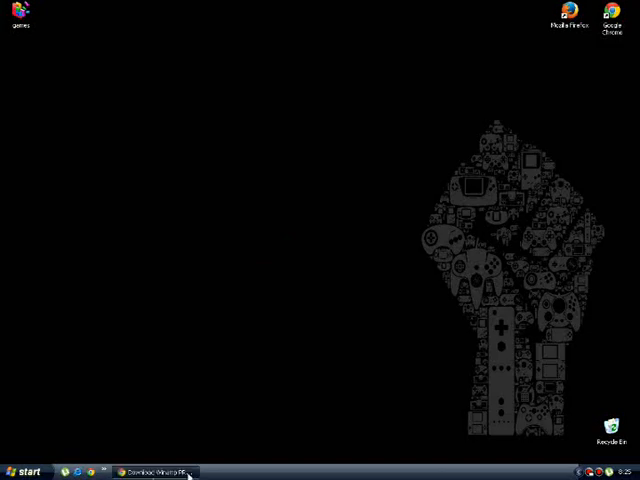
Step: Bring the Winamp PRO Full v5.623 + Serials download page back into view in Chrome
click(156, 472)
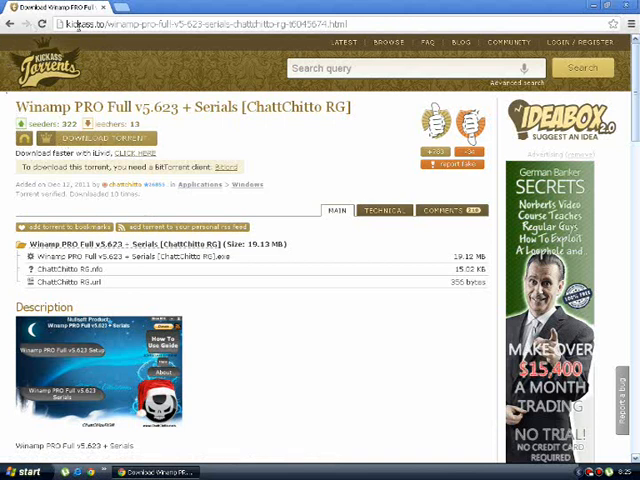
mouse_move(282, 148)
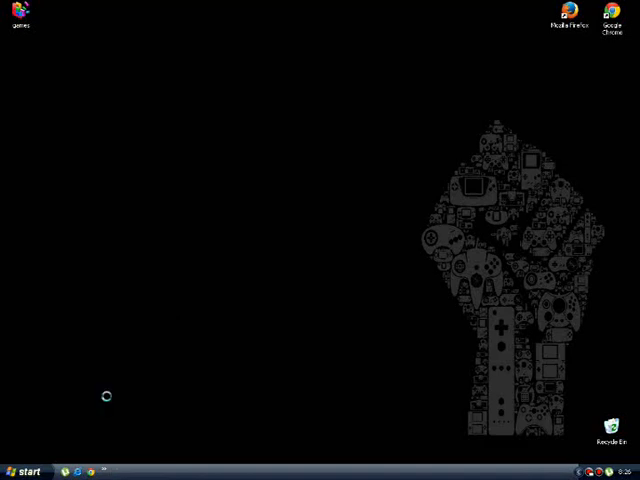
Step: Start the ChattChitto launcher from the Winamp PRO Full v5.623 + Serials folder in My Documents
click(28, 472)
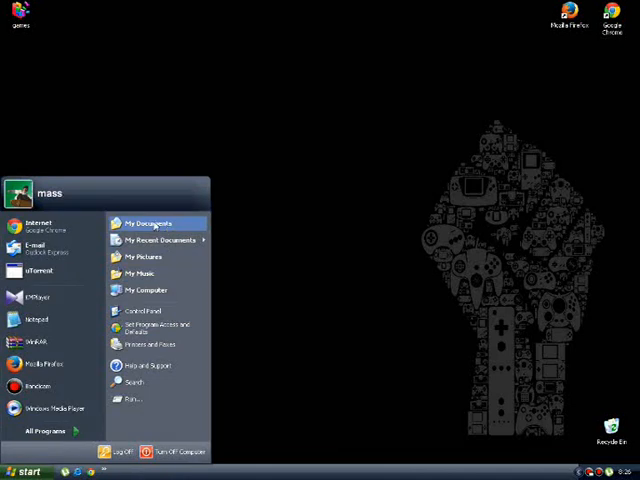
click(144, 222)
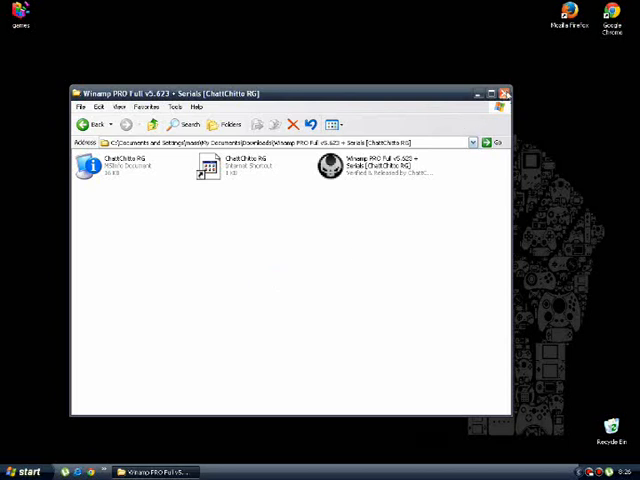
click(500, 92)
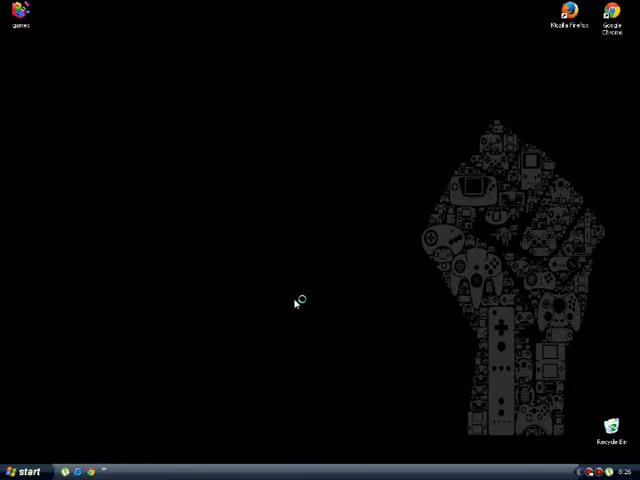
mouse_move(470, 262)
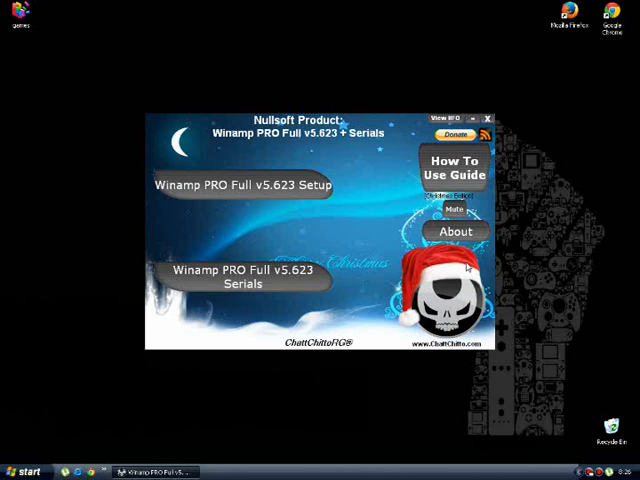
mouse_move(376, 280)
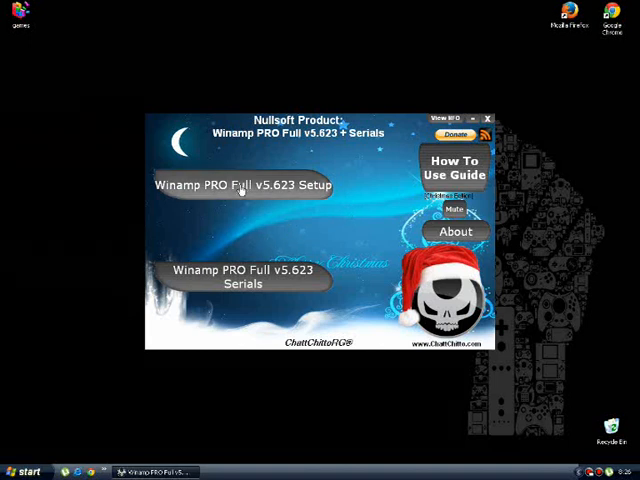
Step: Start the Winamp PRO Full v5.623 setup from the launcher and confirm the installer language
click(240, 184)
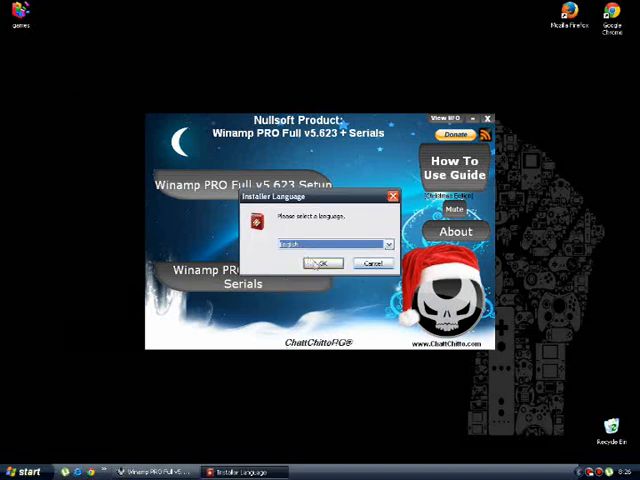
click(322, 264)
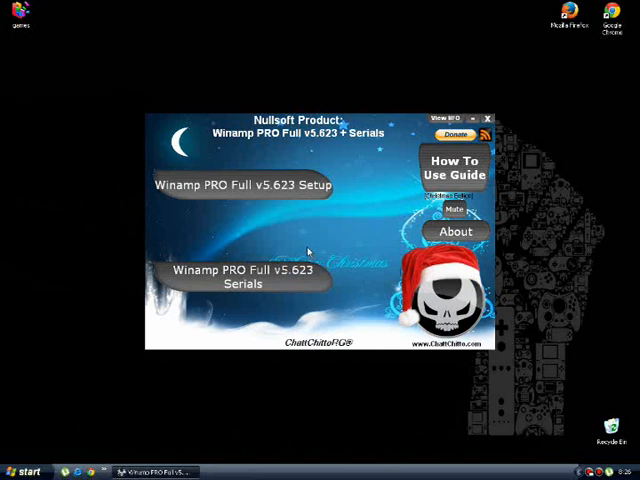
mouse_move(300, 240)
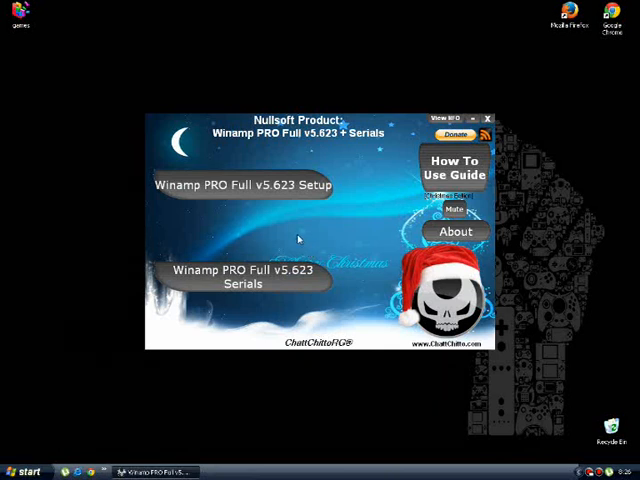
click(240, 184)
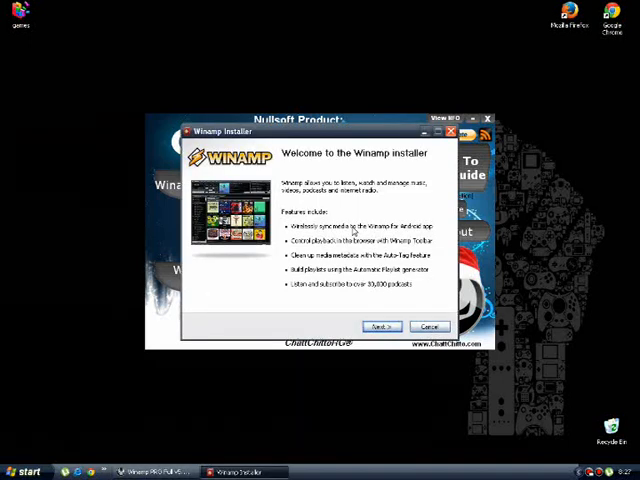
Step: Accept the license and keep the default install location and components
click(380, 326)
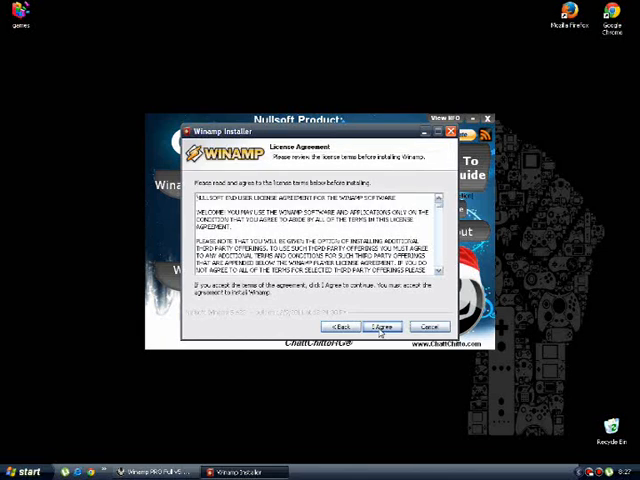
click(380, 326)
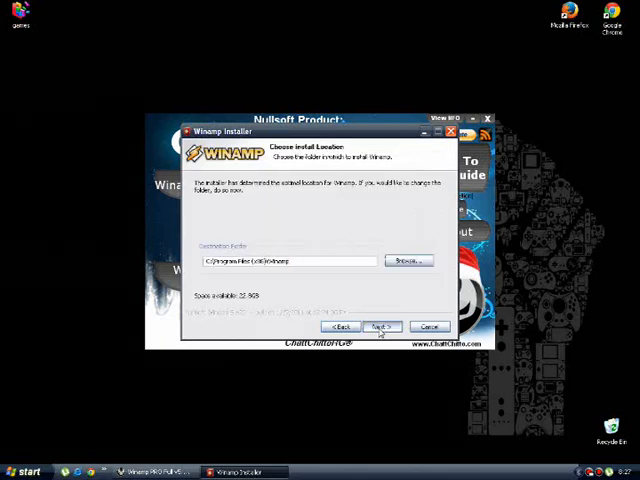
click(380, 328)
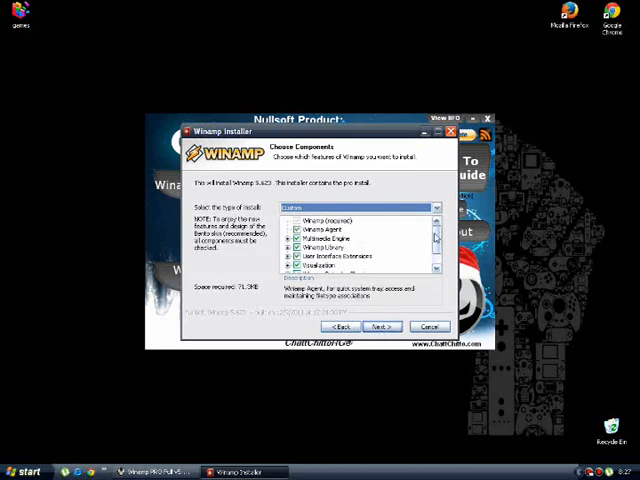
click(380, 326)
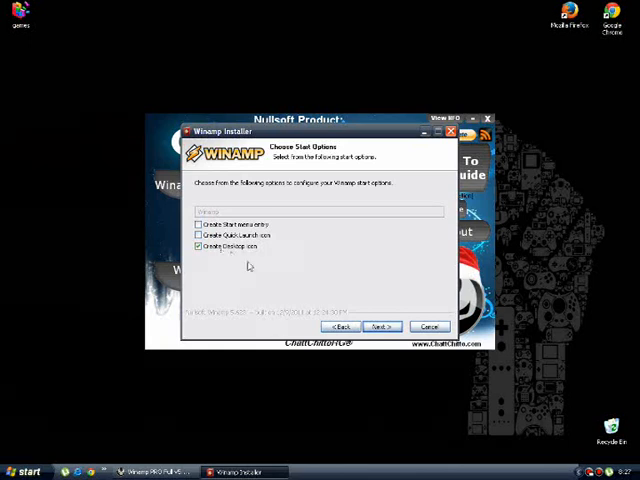
Step: Keep the shortcut options, install with extra offers declined, and have Winamp start on finish
click(380, 328)
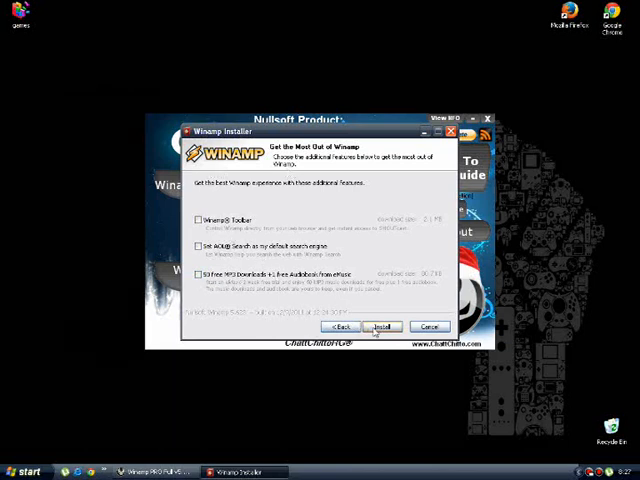
click(384, 328)
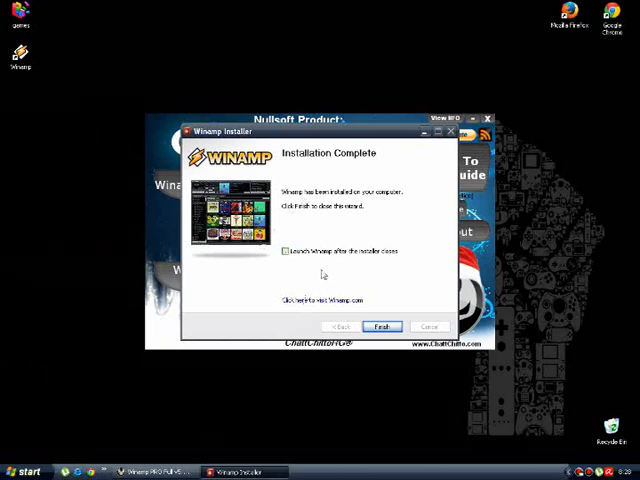
click(288, 252)
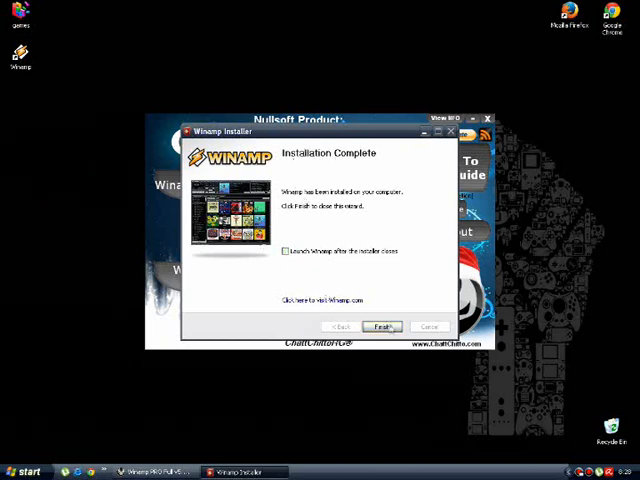
click(380, 326)
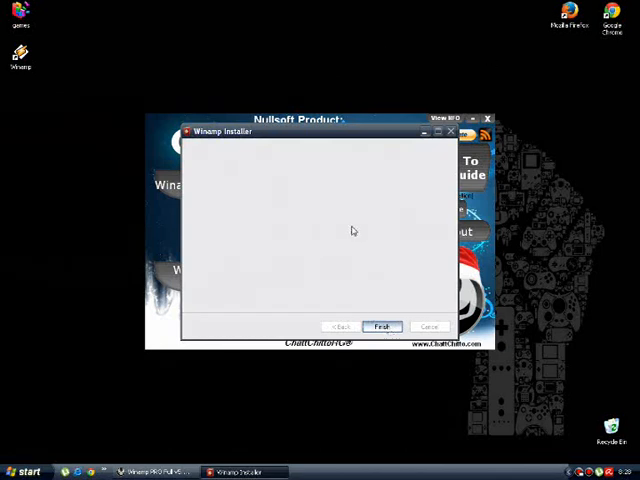
Step: Close the finished Winamp installer, returning to the ChattChitto launcher menu
click(382, 326)
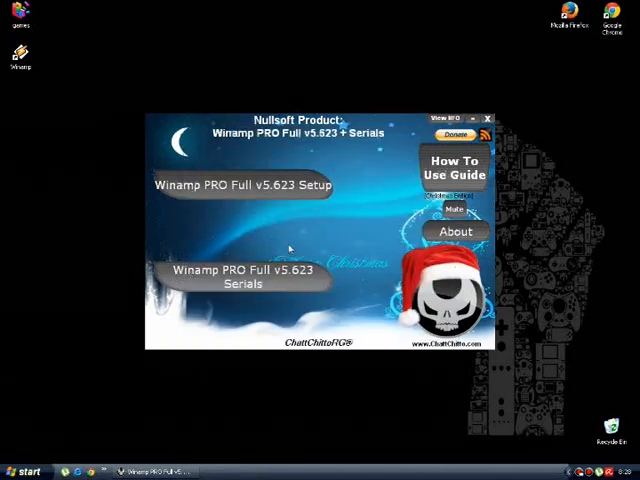
mouse_move(290, 284)
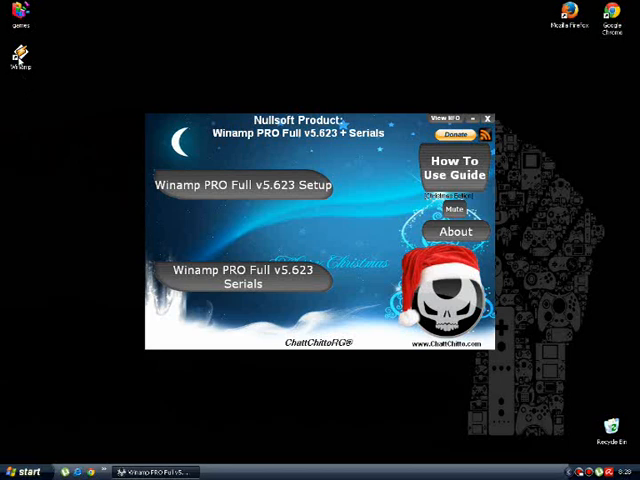
mouse_move(62, 140)
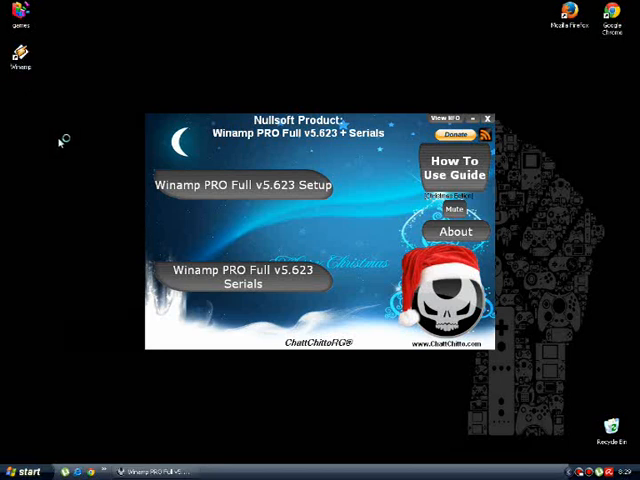
mouse_move(66, 214)
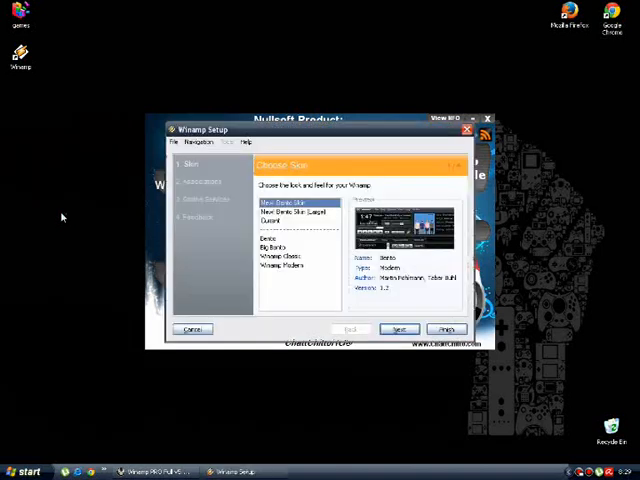
Step: Keep the default skin, file associations and online services in Winamp Setup
click(284, 246)
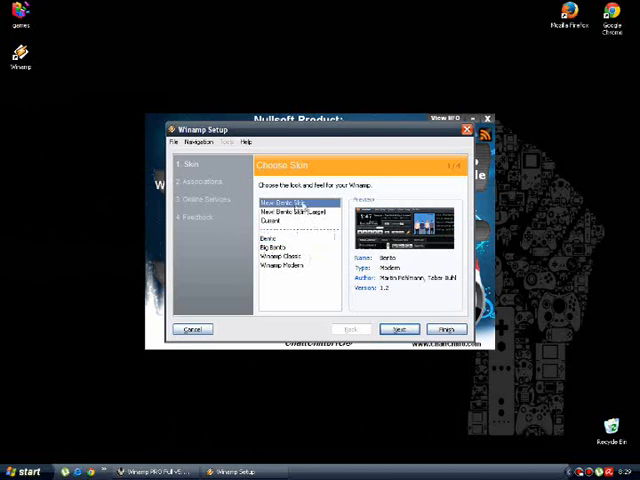
click(400, 328)
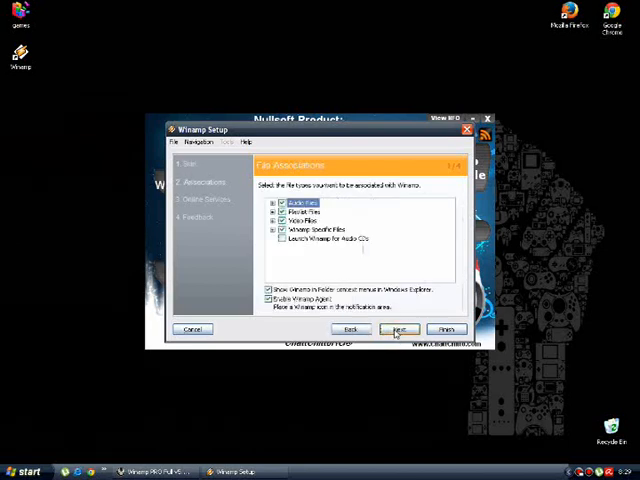
click(400, 328)
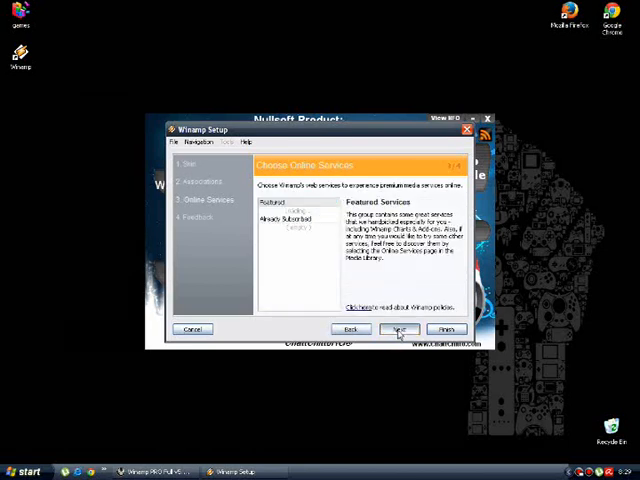
click(398, 328)
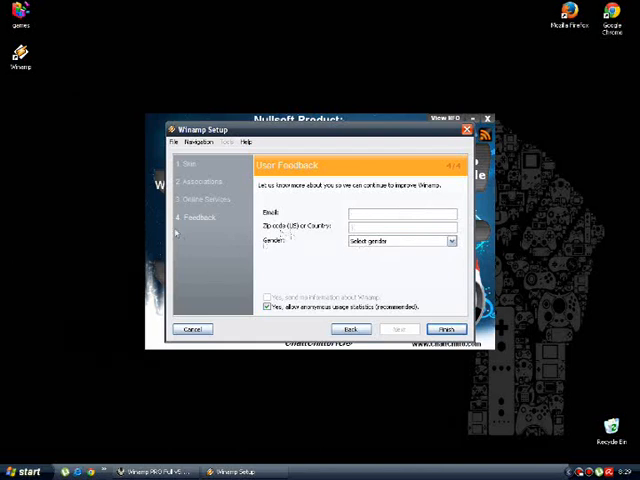
Step: Fill in the City/State/Country feedback field and finish setup, launching Winamp
click(446, 328)
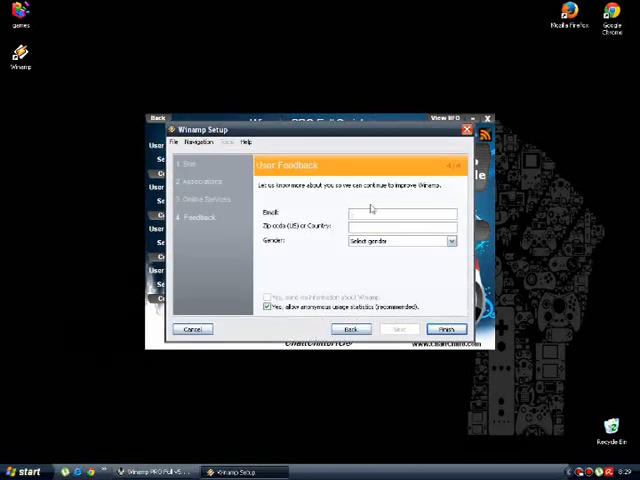
mouse_move(182, 362)
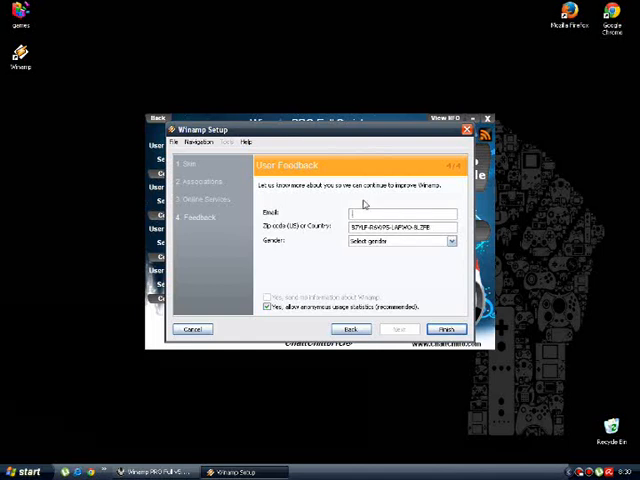
click(446, 328)
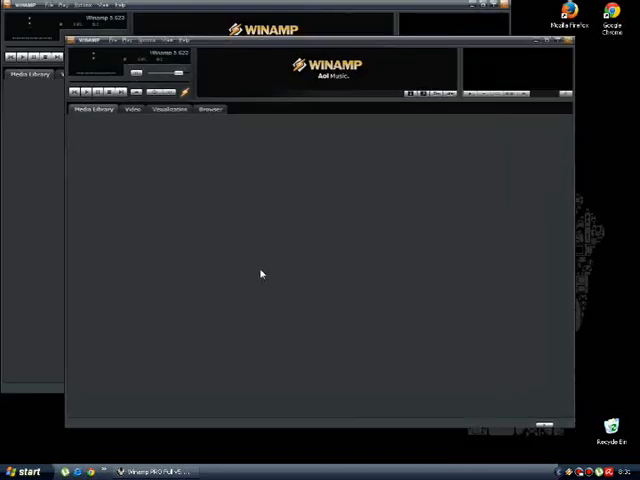
mouse_move(398, 100)
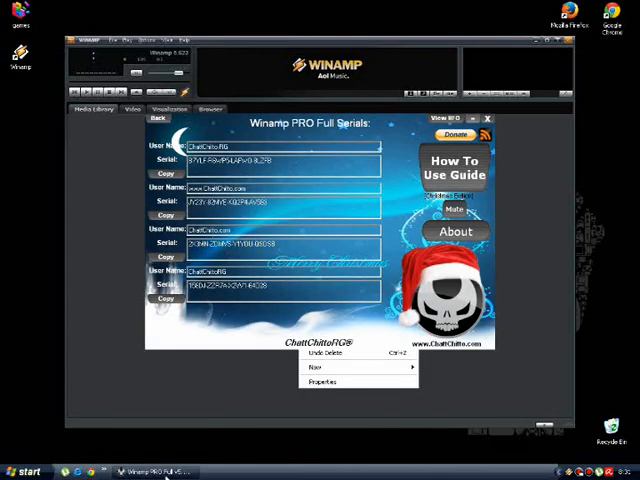
mouse_move(500, 38)
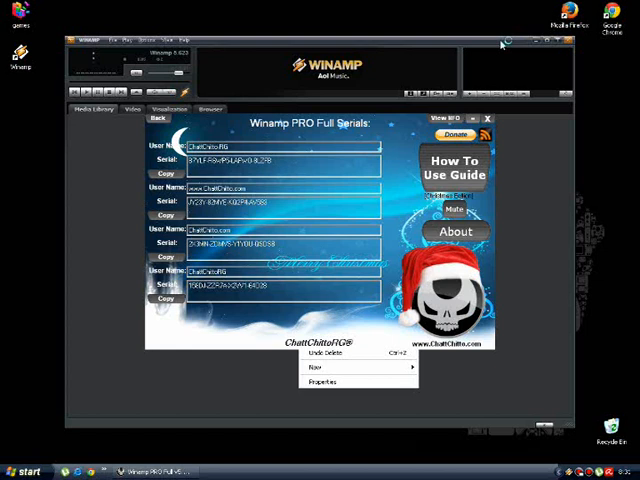
mouse_move(278, 388)
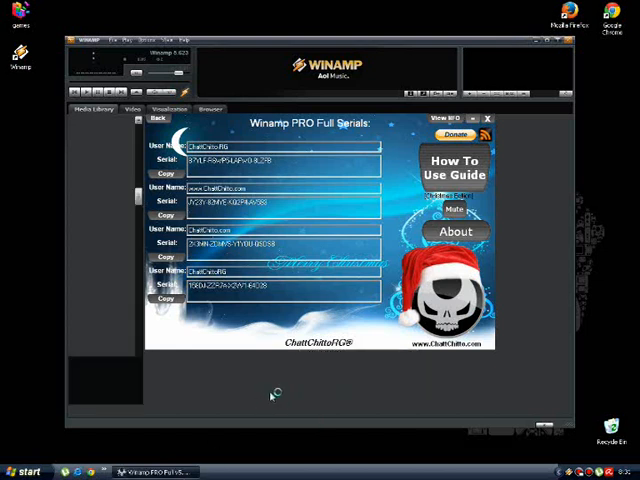
mouse_move(248, 410)
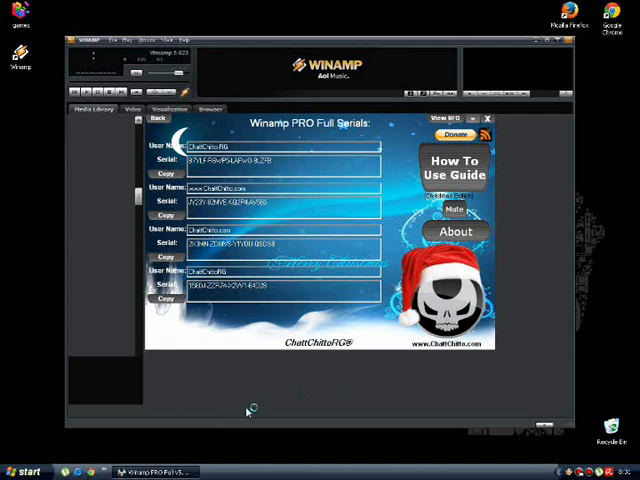
mouse_move(252, 408)
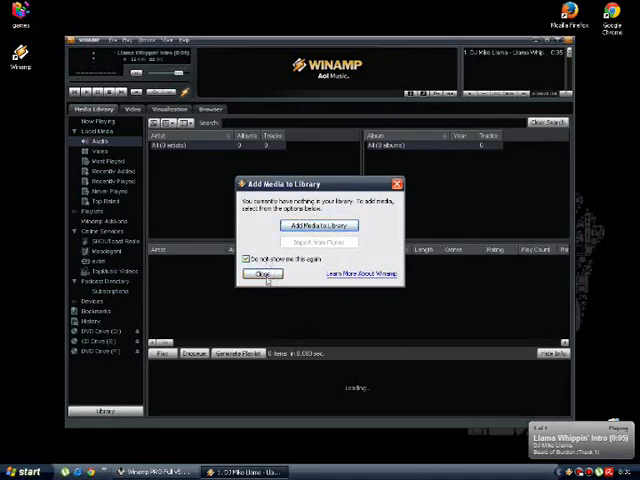
Step: Dismiss the 'Add media to Library' prompt, leaving the empty local audio view
click(264, 274)
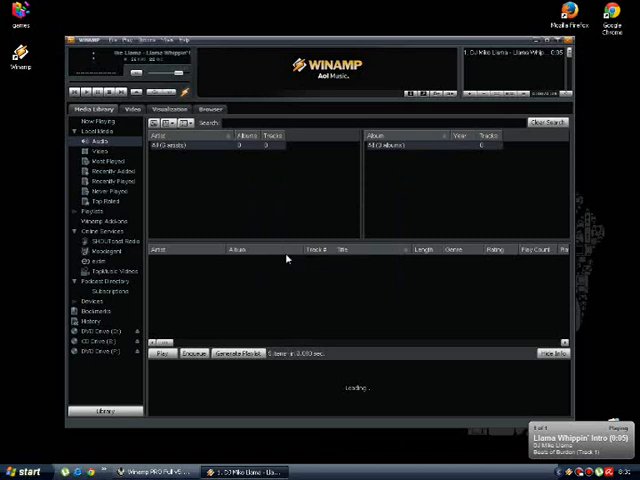